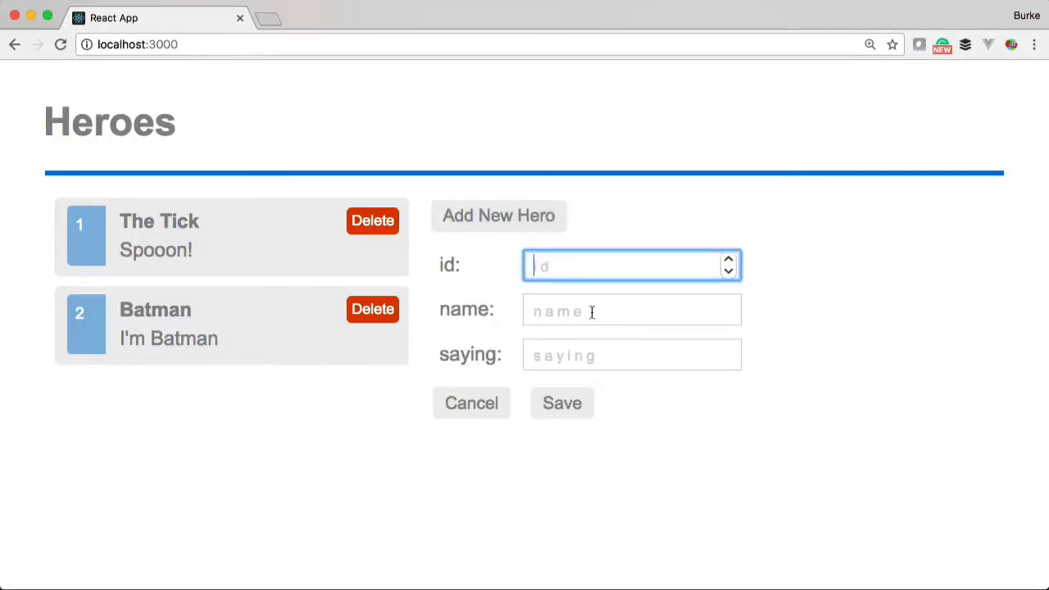
Enter id 3, name Darkwing Duck and the saying "Let's get dangerous" in the new hero form.
{"action": "type", "text": "Darkwing Duck"}
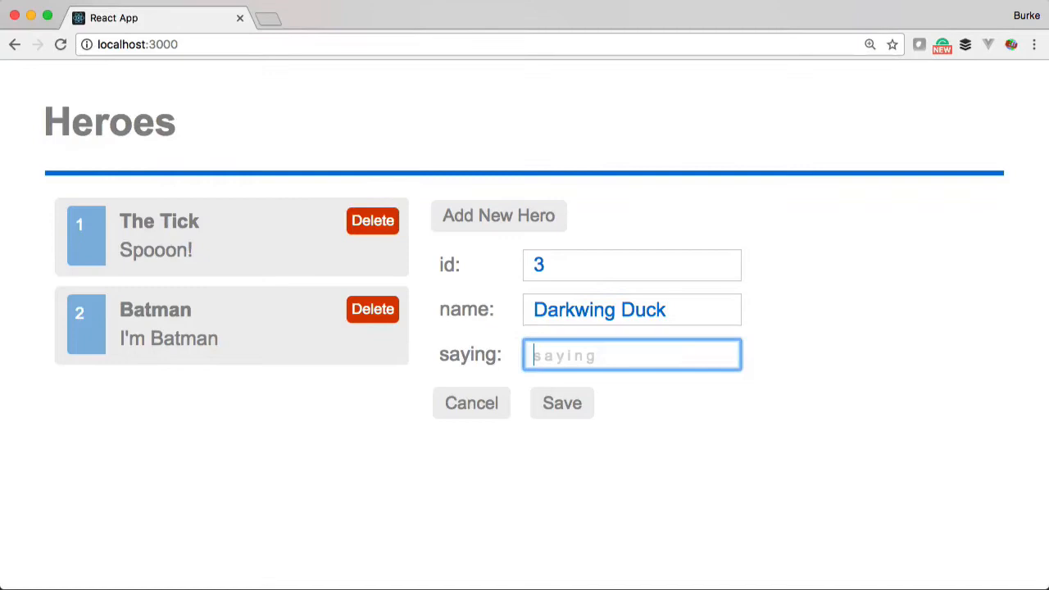
{"action": "type", "text": "Let's get dangero"}
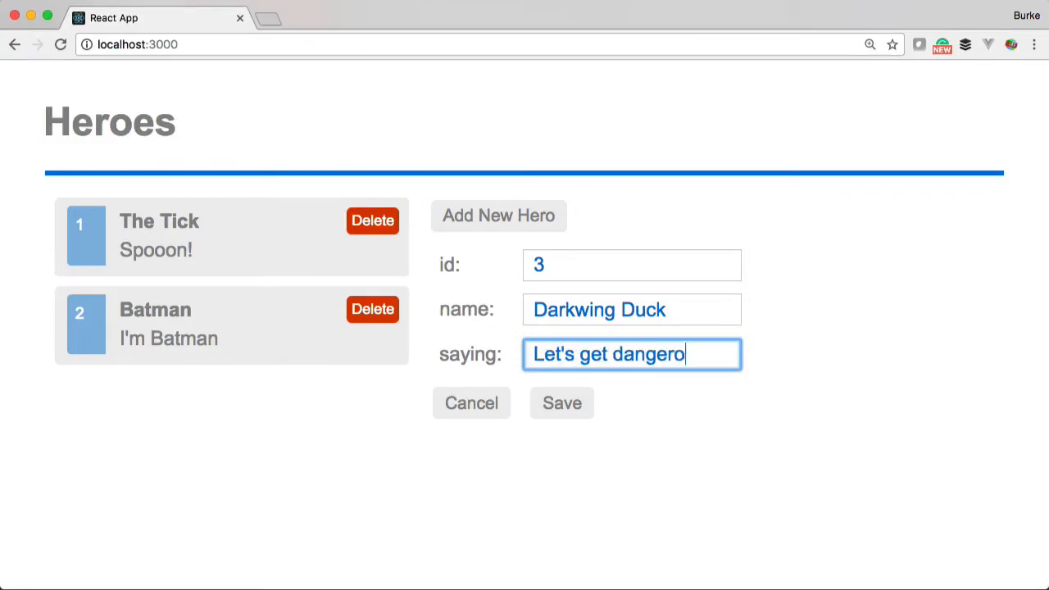
Save Darkwing Duck, update The Tick's saying to Spooon!!!!!, and delete Batman from the list.
{"action": "left_click", "coordinate": [561, 403]}
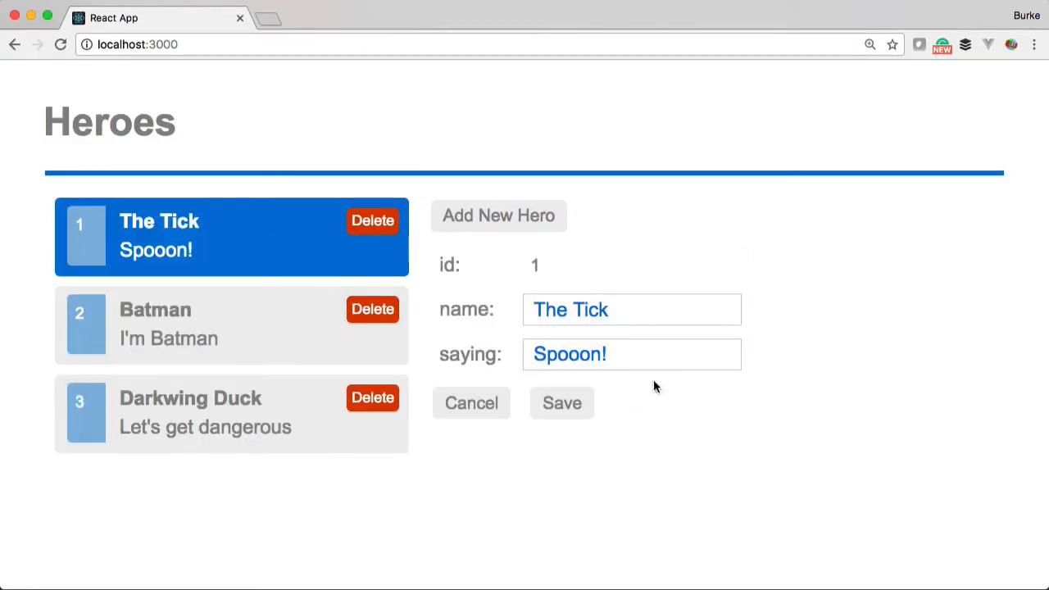
{"action": "left_click", "coordinate": [561, 404]}
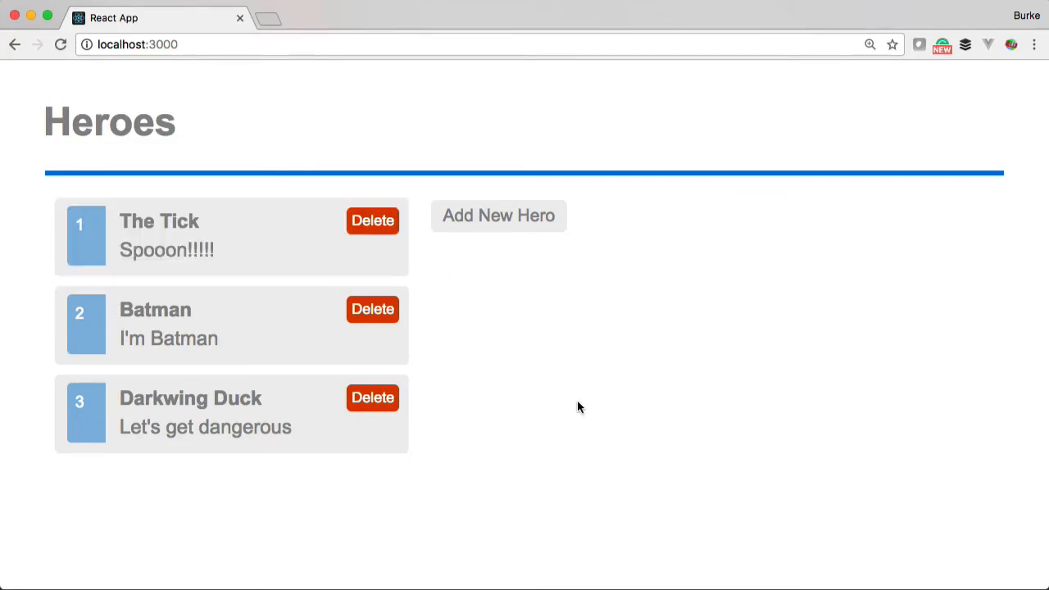
{"action": "left_click", "coordinate": [372, 309]}
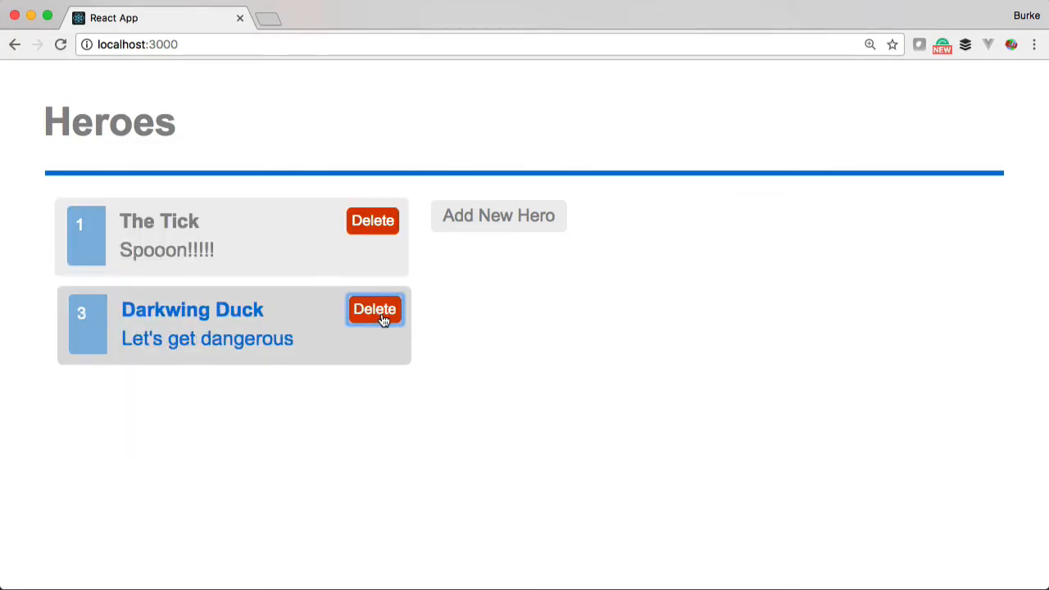